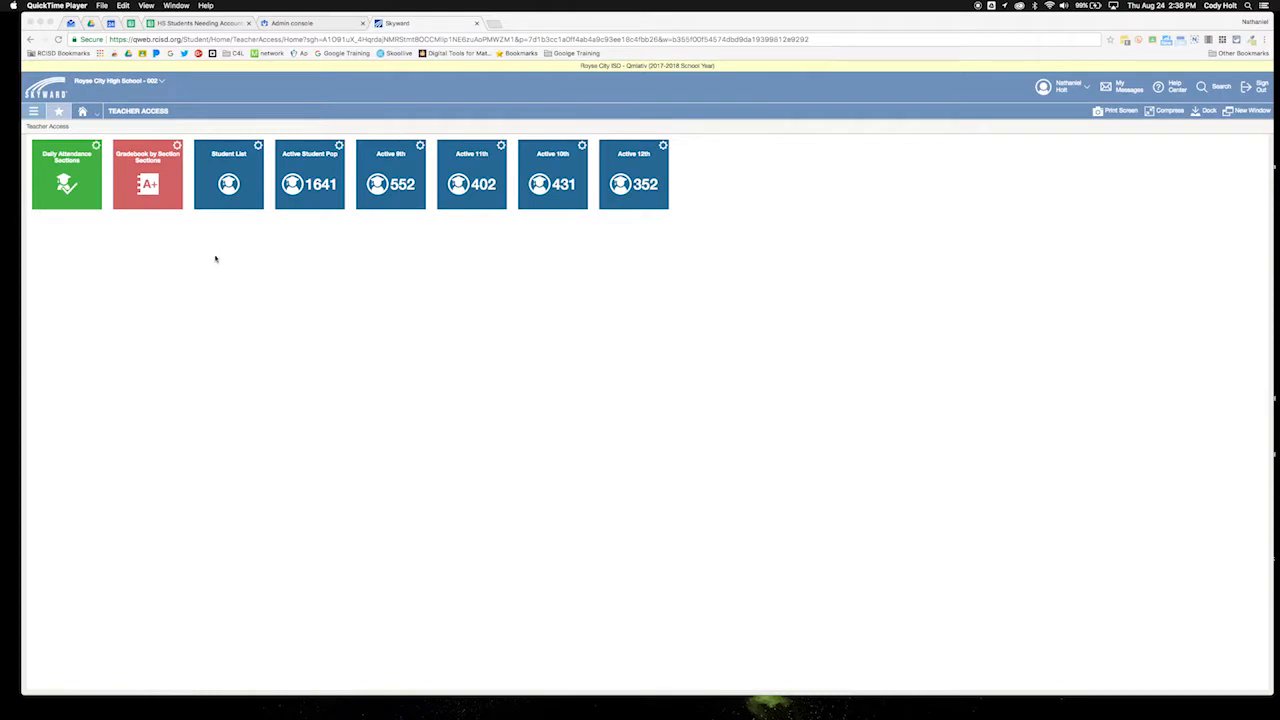
pyautogui.moveTo(212, 256)
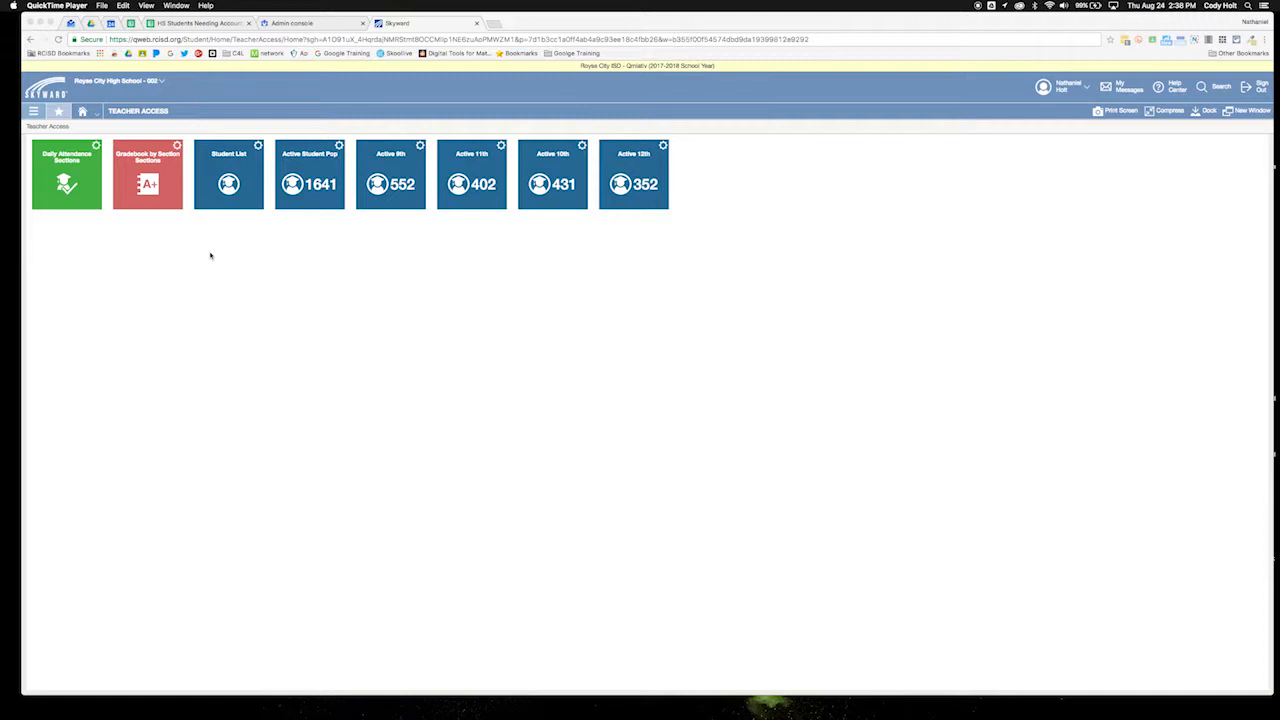
# - Show Class List Attendance with a card for each of the teacher's periods
pyautogui.click(66, 174)
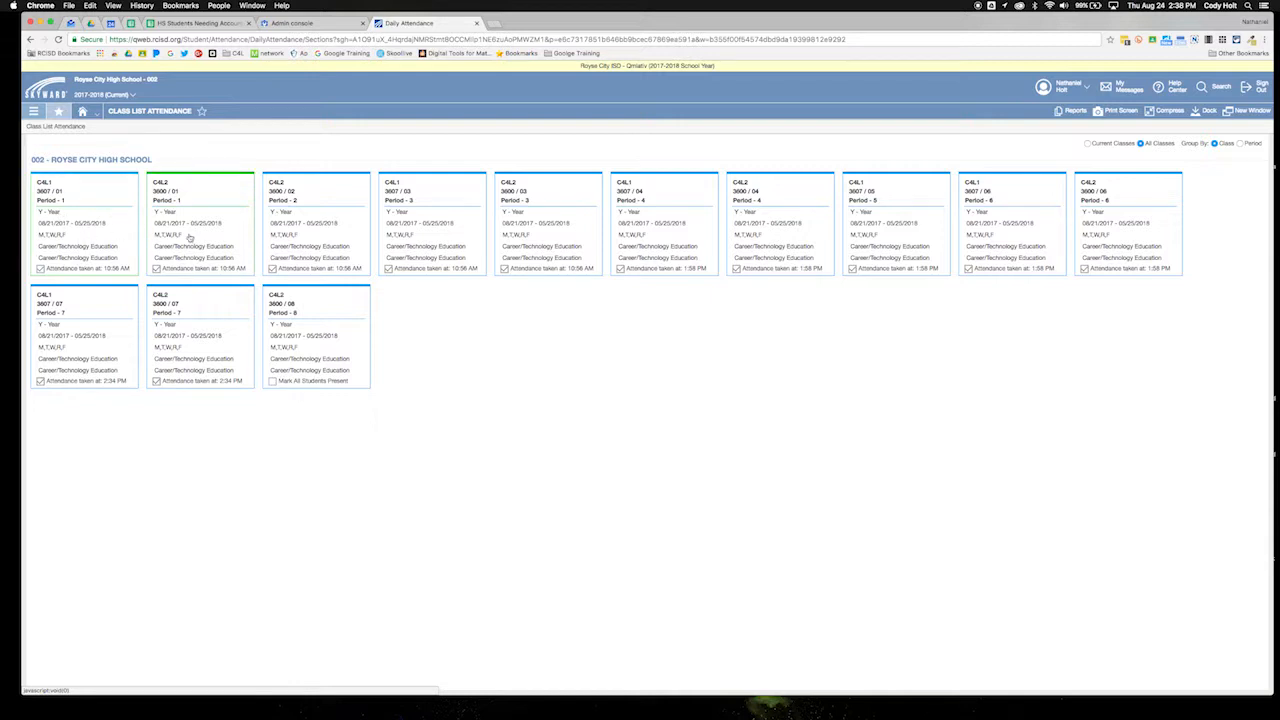
pyautogui.moveTo(194, 204)
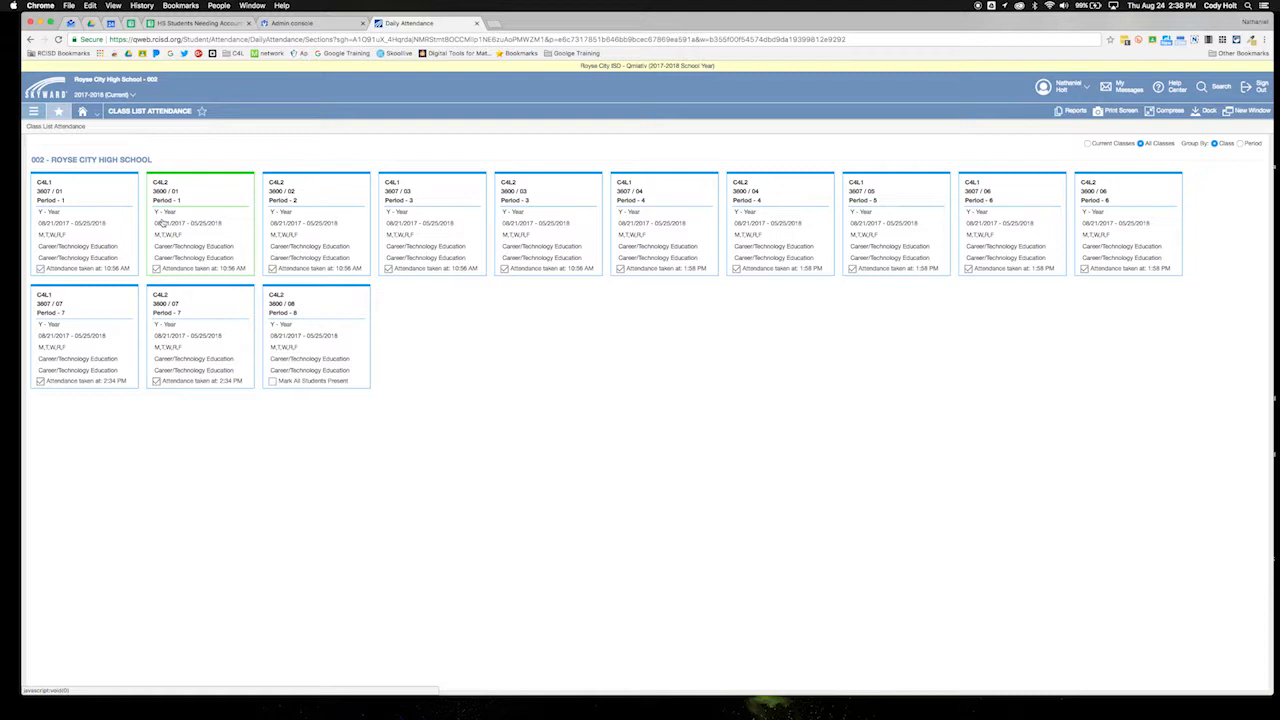
pyautogui.moveTo(156, 220)
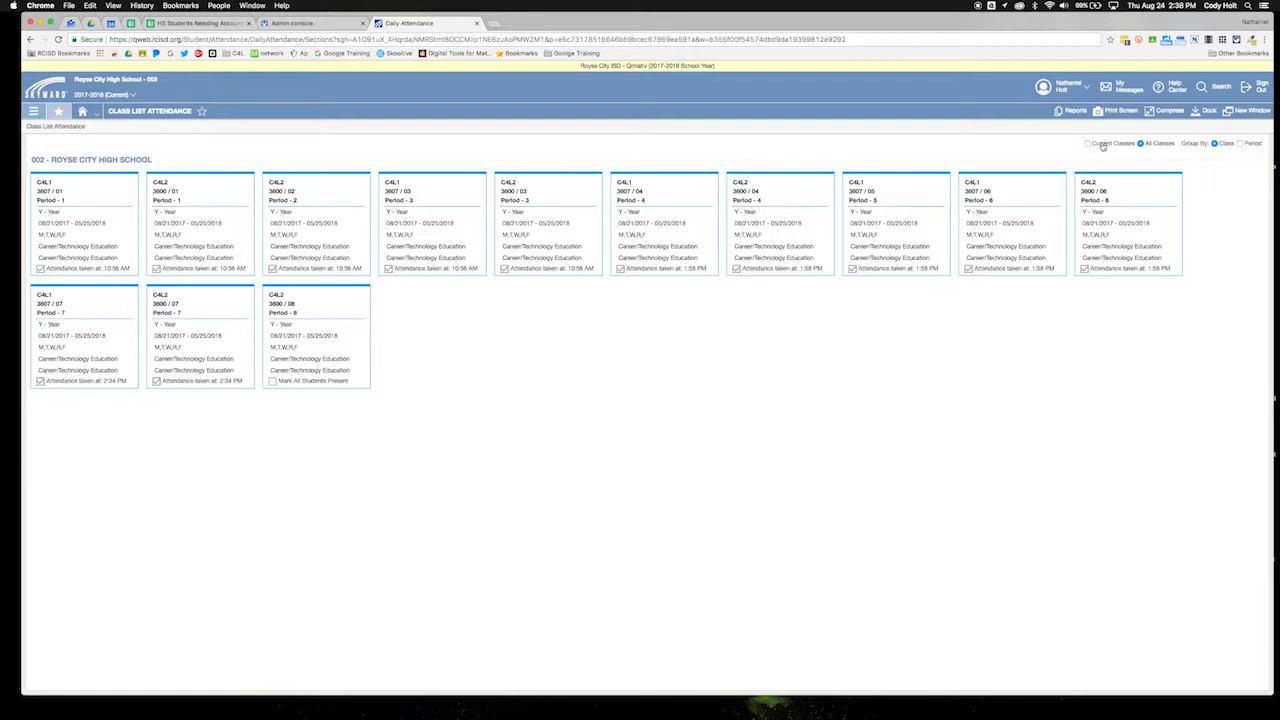
# - Group the current class cards by Period and bring up the main navigation menu
pyautogui.click(1240, 144)
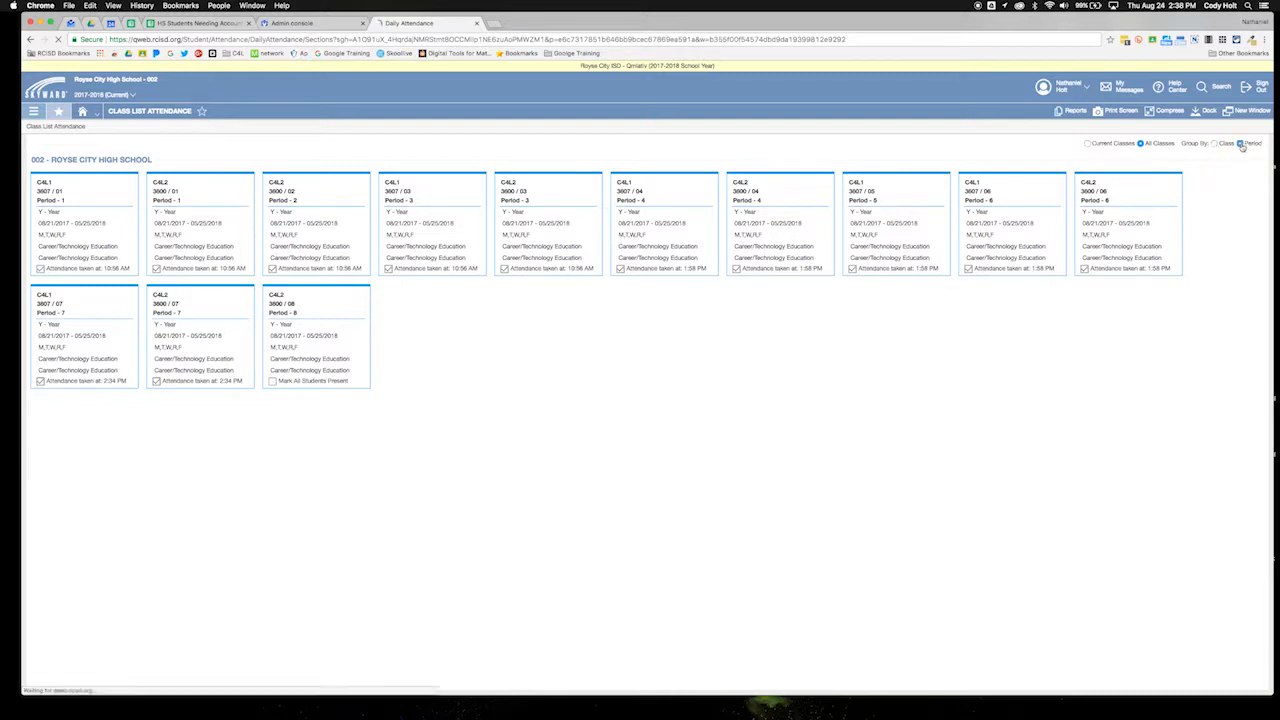
pyautogui.click(1240, 144)
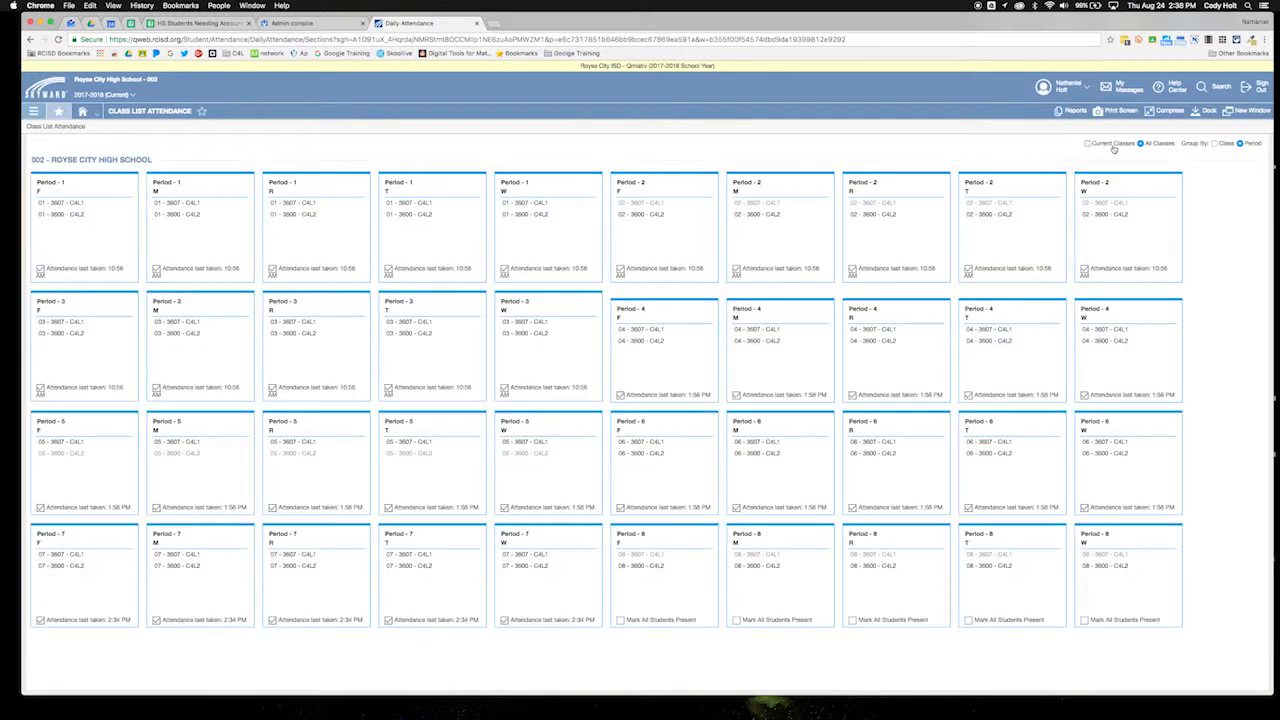
pyautogui.click(1088, 144)
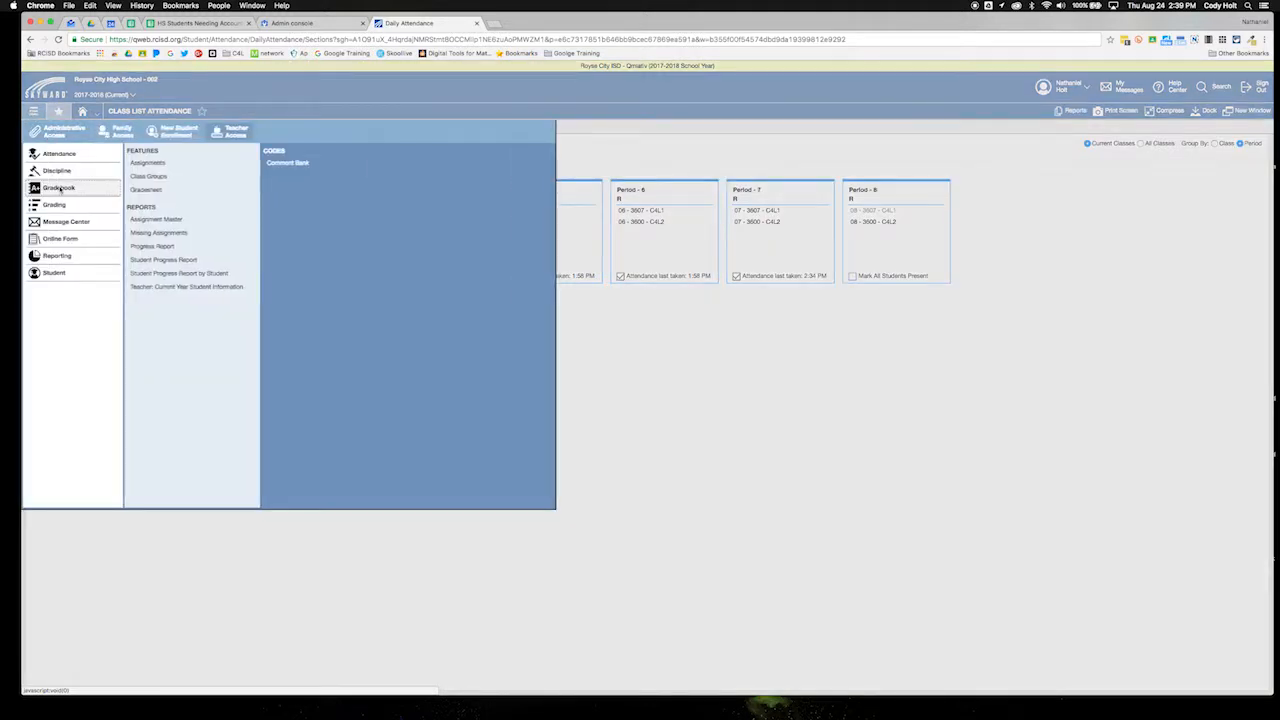
# - Show the Gradebook Class Groups list, currently with no records
pyautogui.click(148, 176)
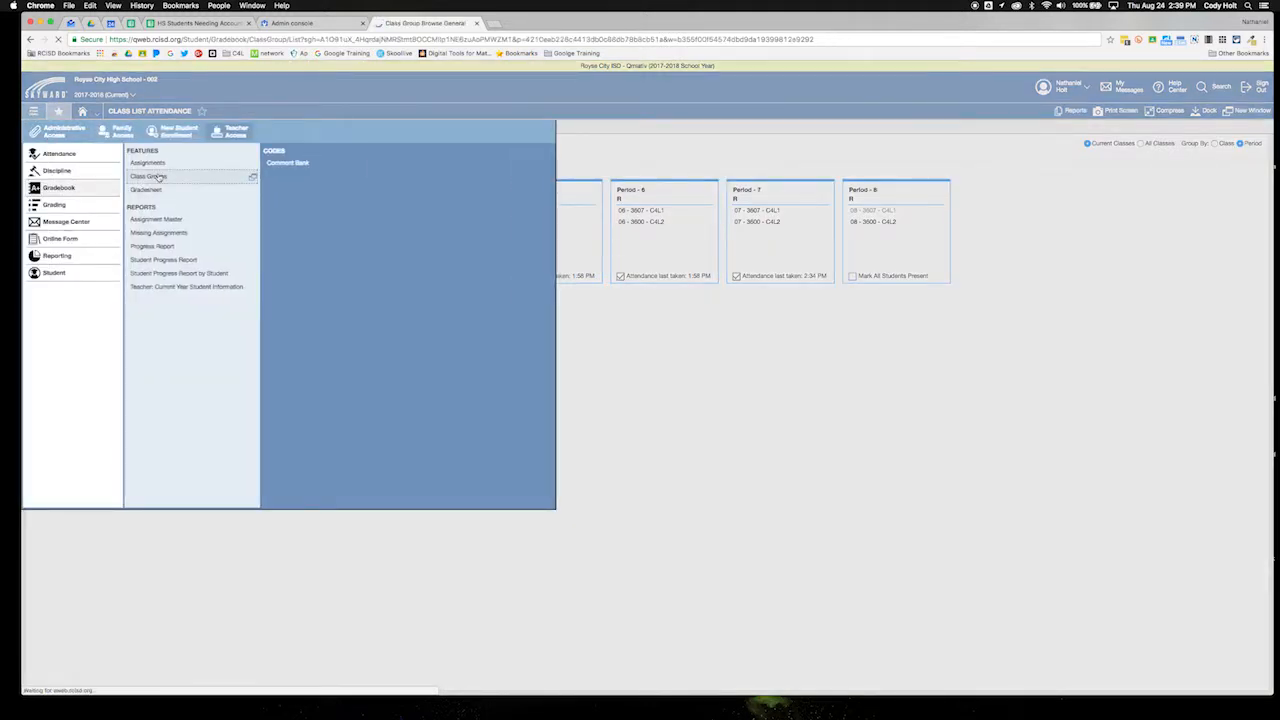
pyautogui.click(148, 176)
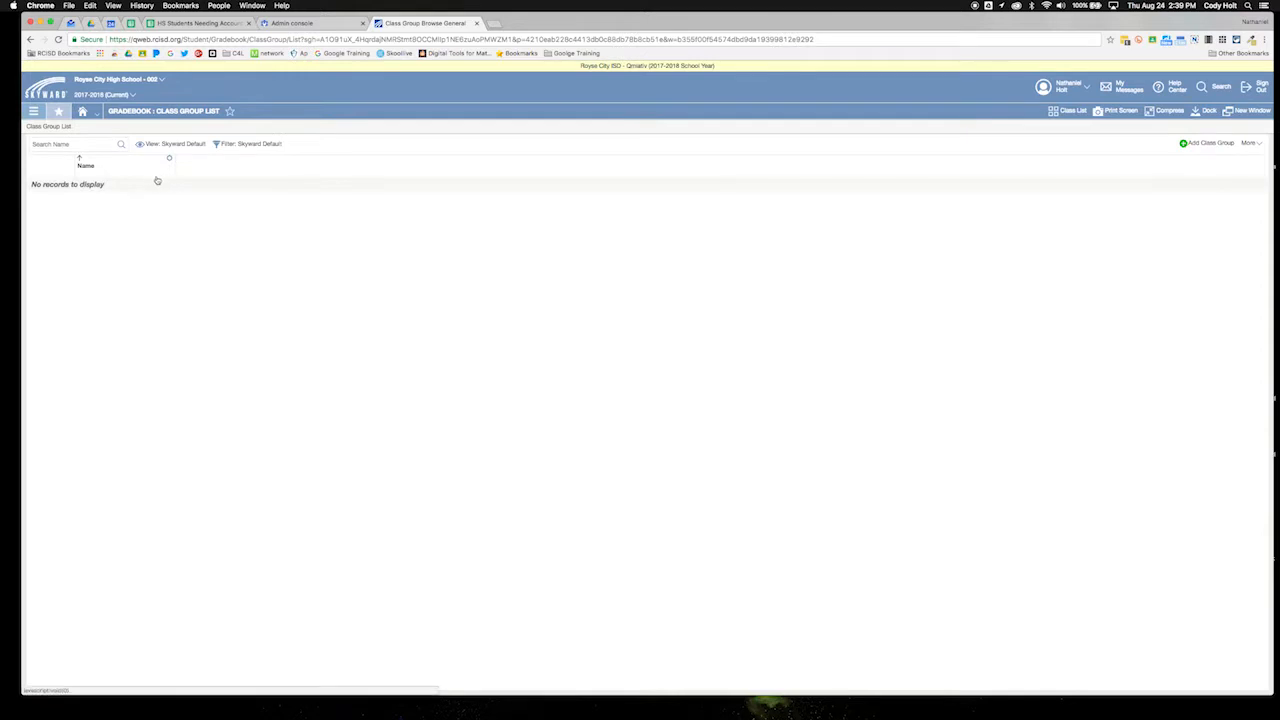
pyautogui.moveTo(914, 202)
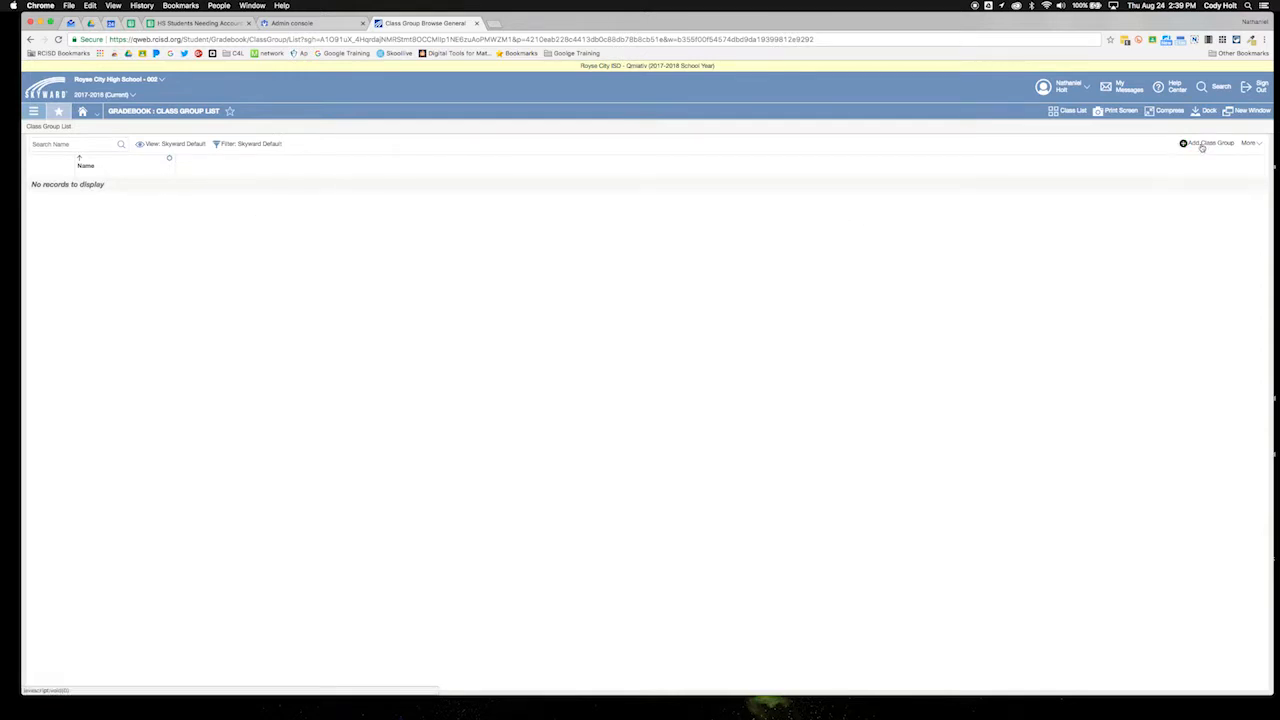
# - Add a class group named C4L containing all listed sections and save it
pyautogui.click(1208, 144)
pyautogui.write('C4L')
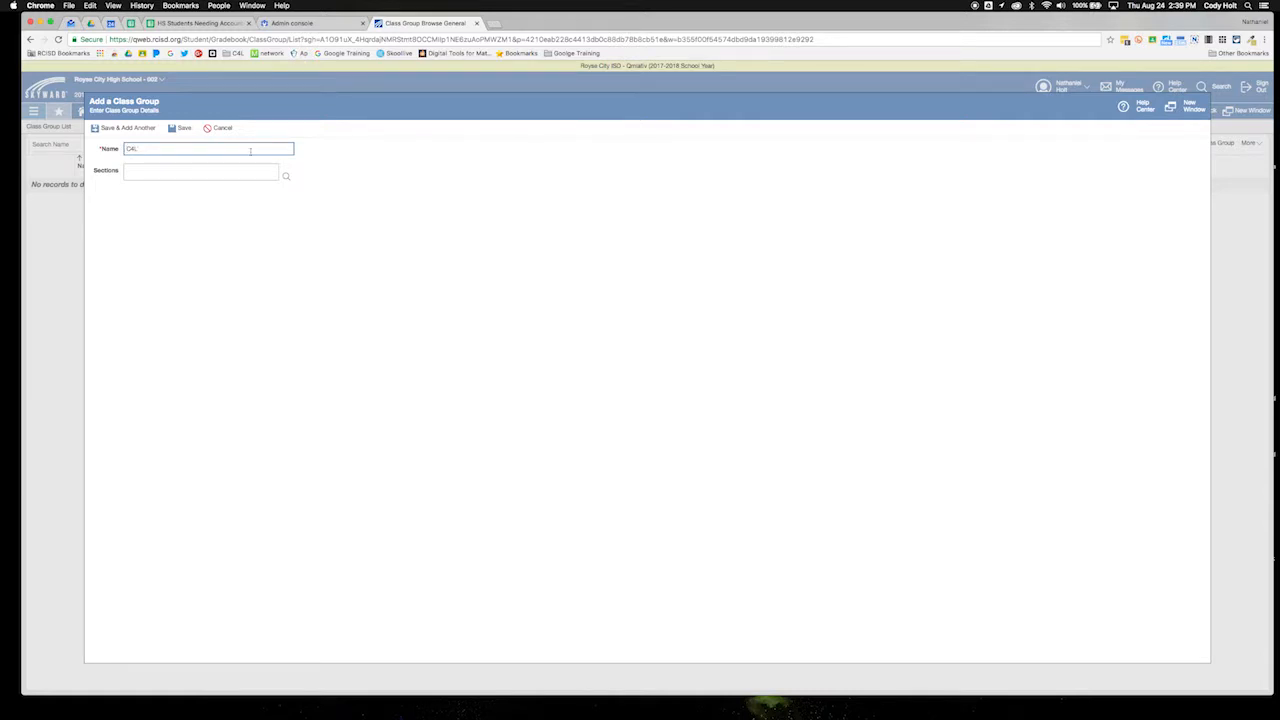
pyautogui.click(286, 176)
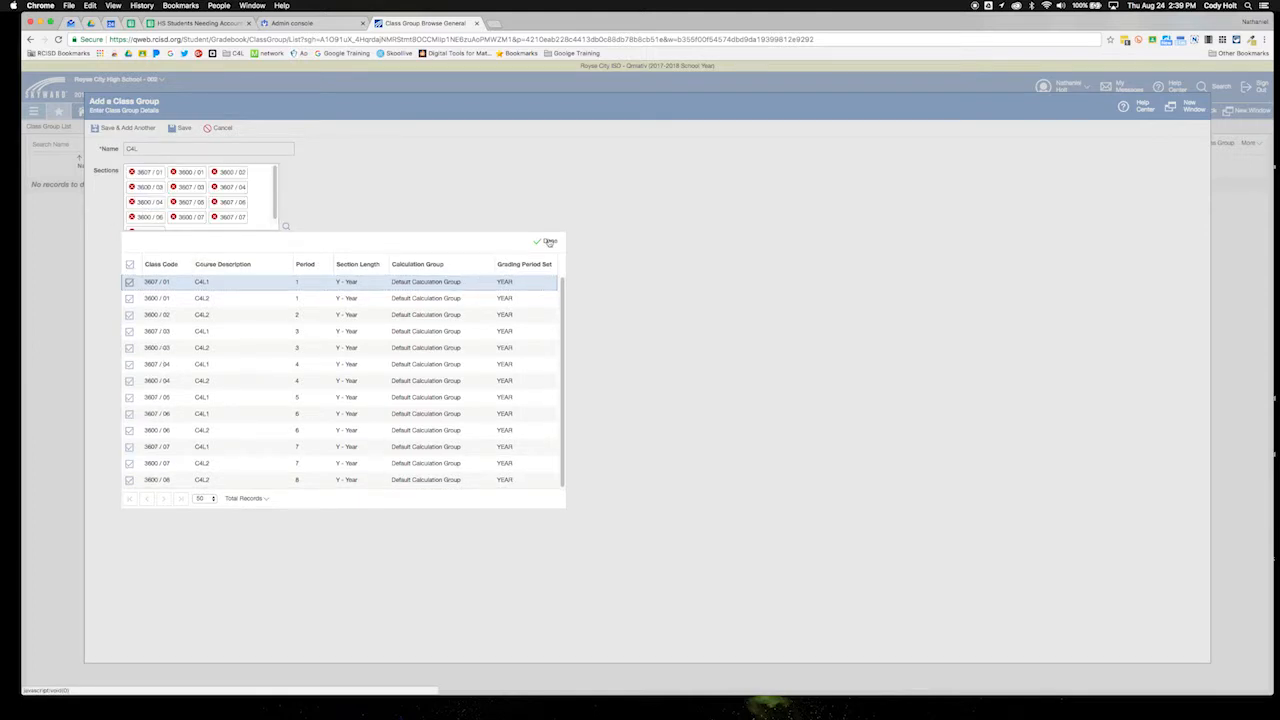
pyautogui.click(546, 242)
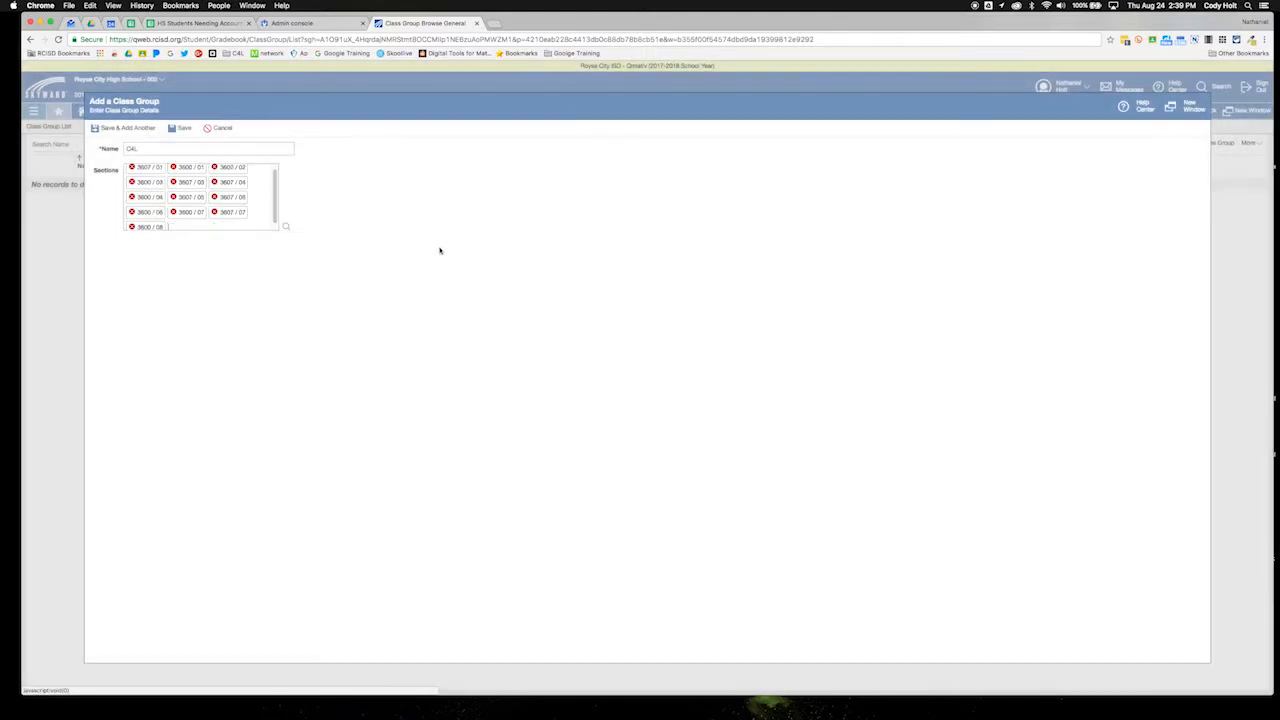
pyautogui.click(184, 128)
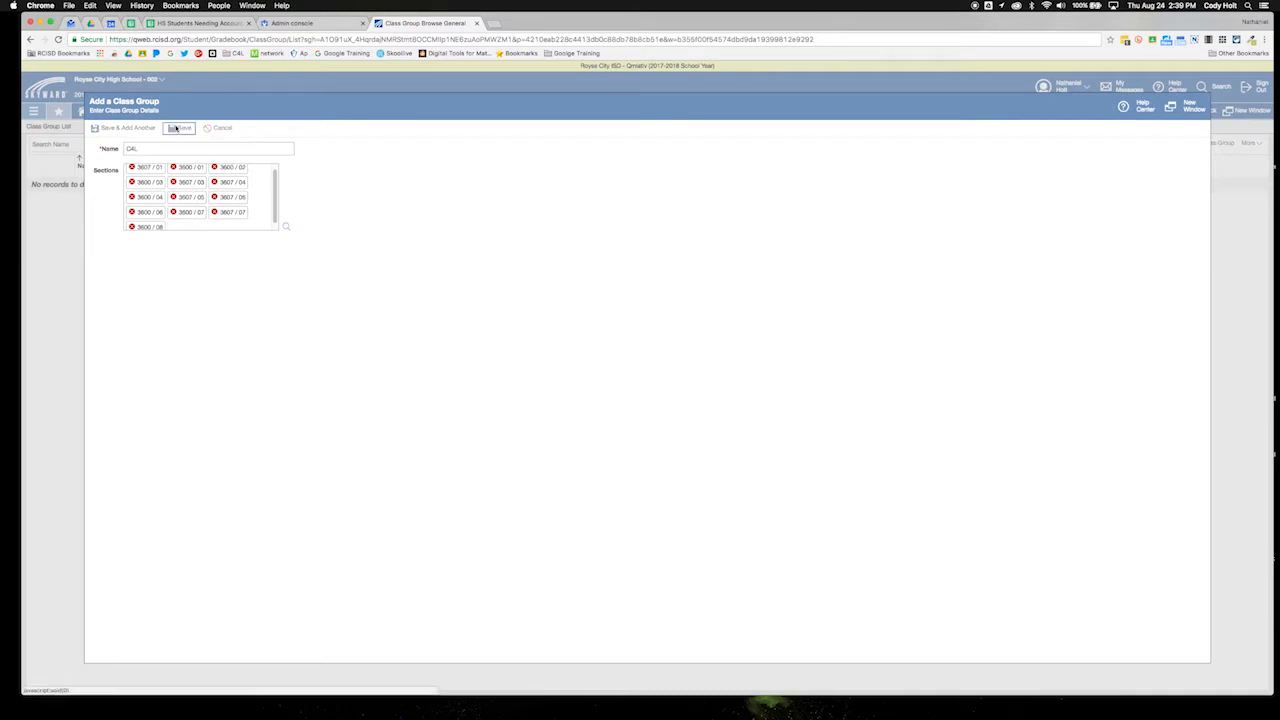
pyautogui.click(182, 128)
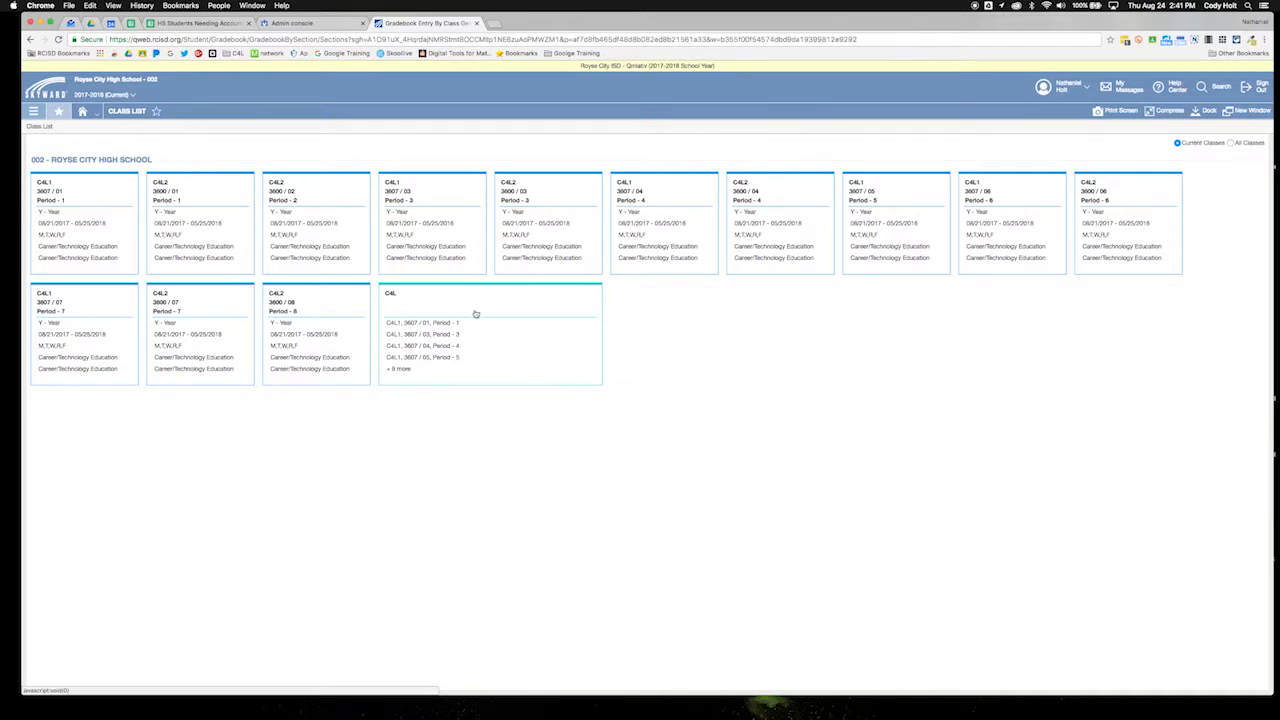
pyautogui.moveTo(462, 318)
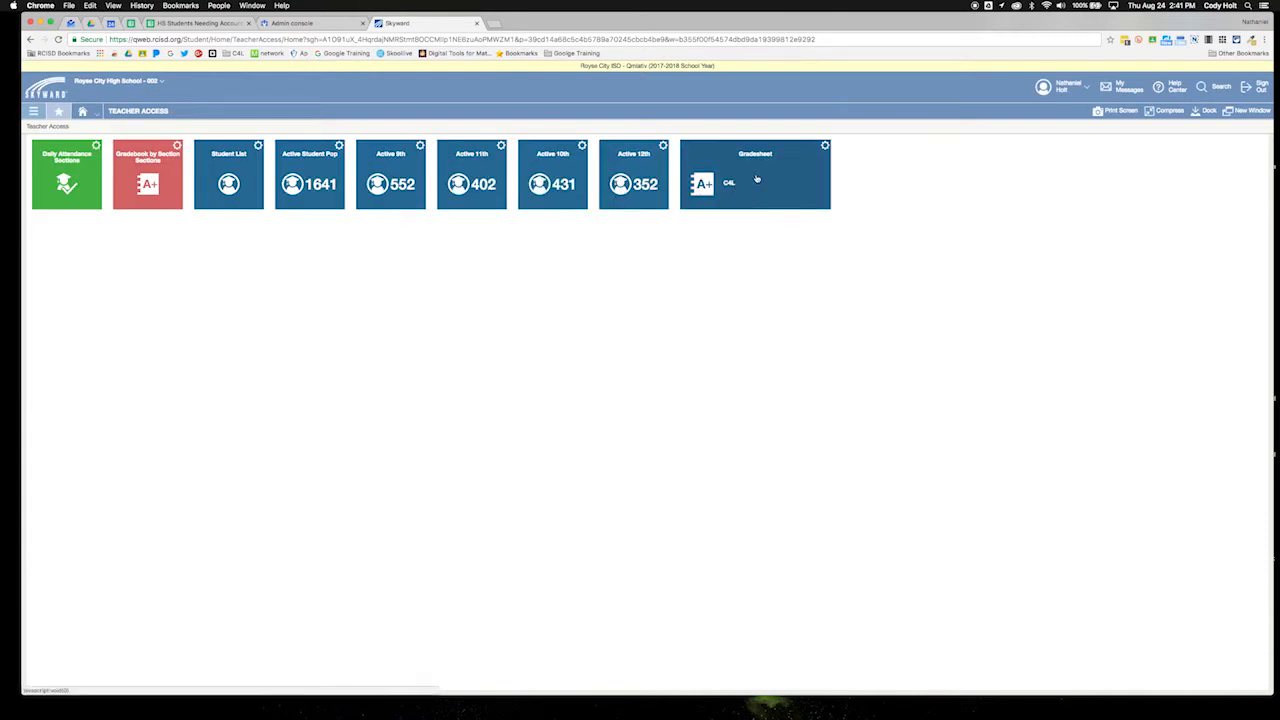
# - Use Edit Tile on the new Gradesheet tile to view its details
pyautogui.click(824, 148)
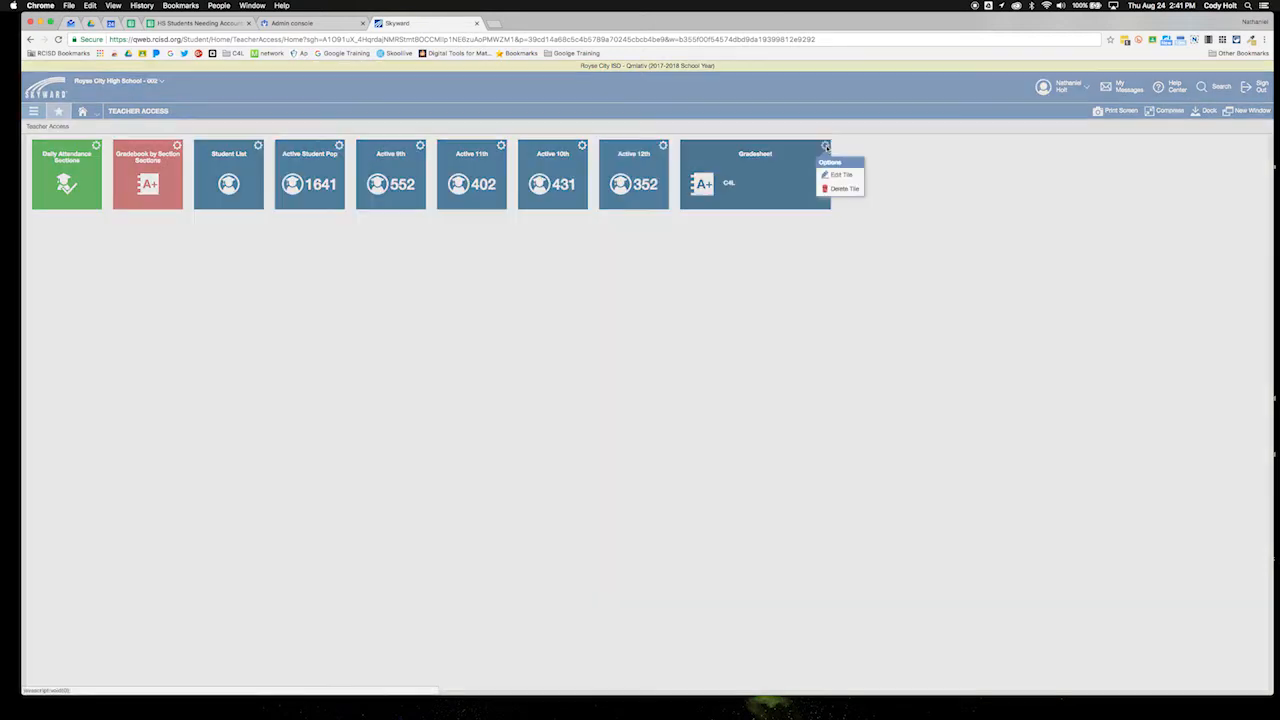
pyautogui.click(840, 174)
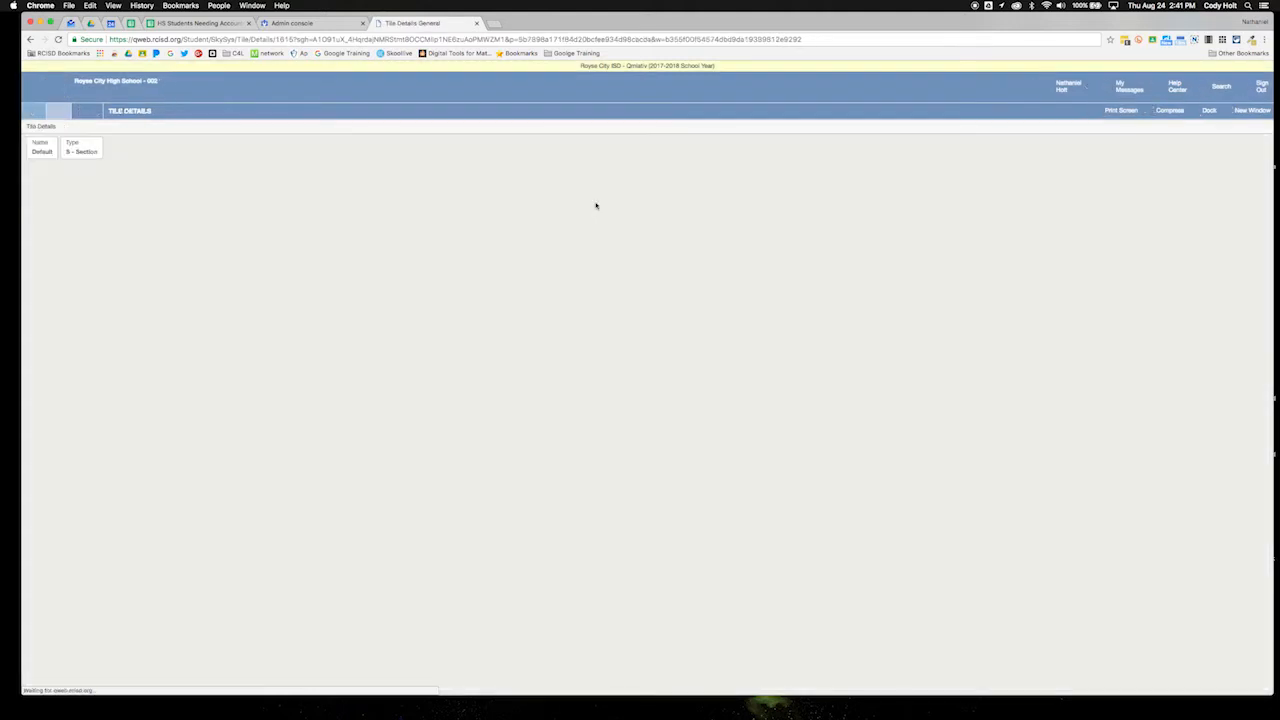